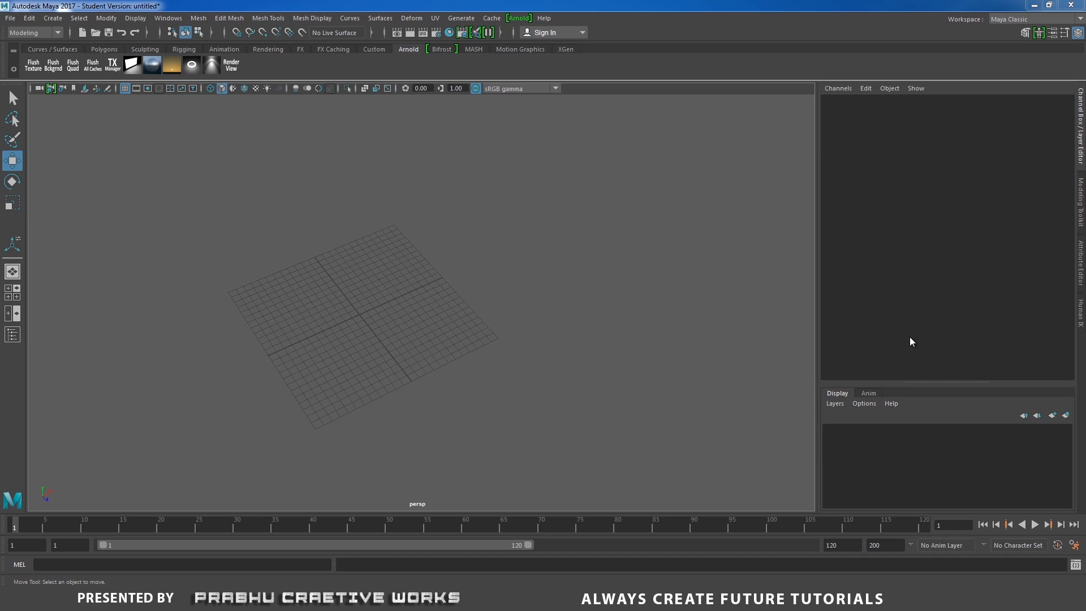
pyautogui.moveTo(210, 102)
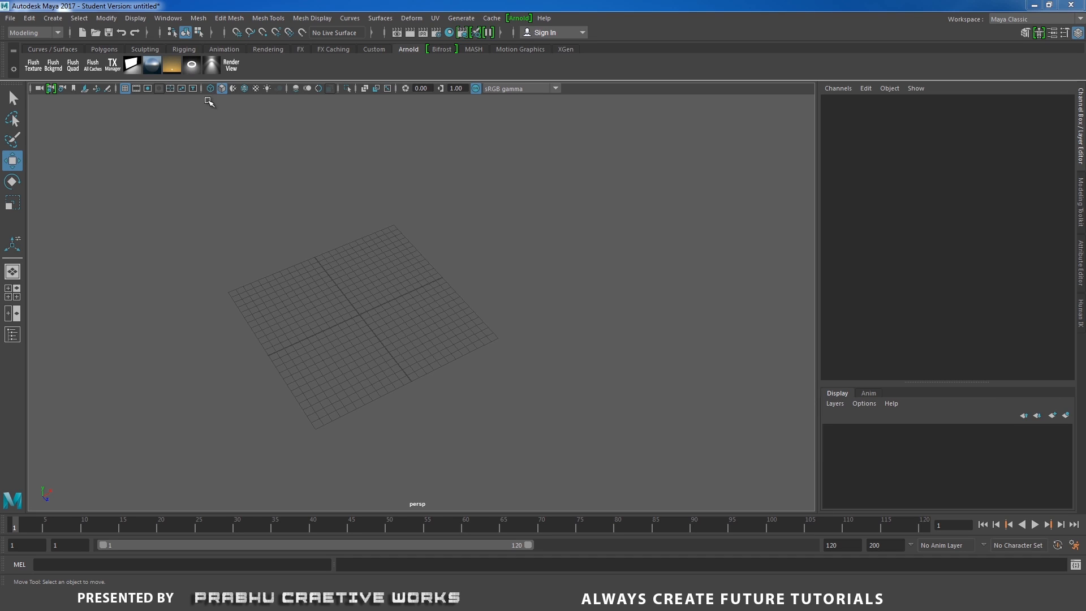
pyautogui.moveTo(239, 141)
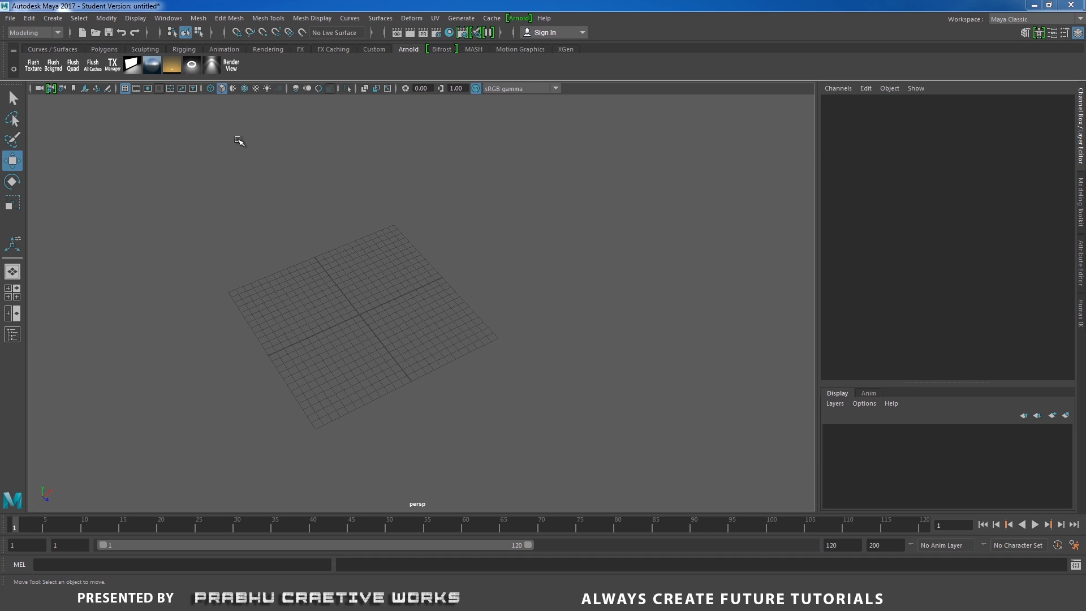
pyautogui.moveTo(243, 134)
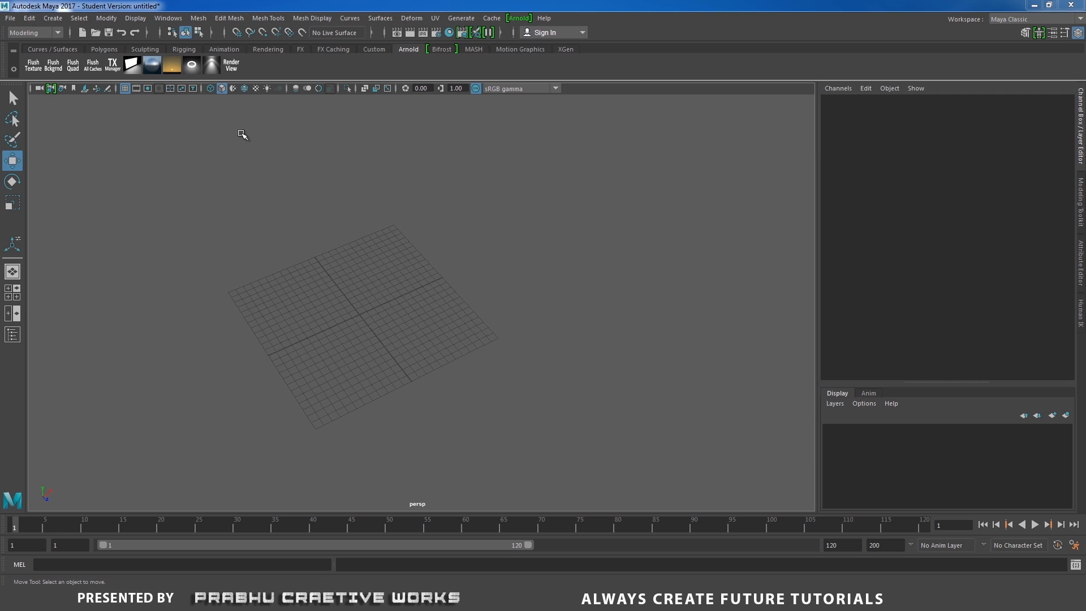
pyautogui.moveTo(297, 143)
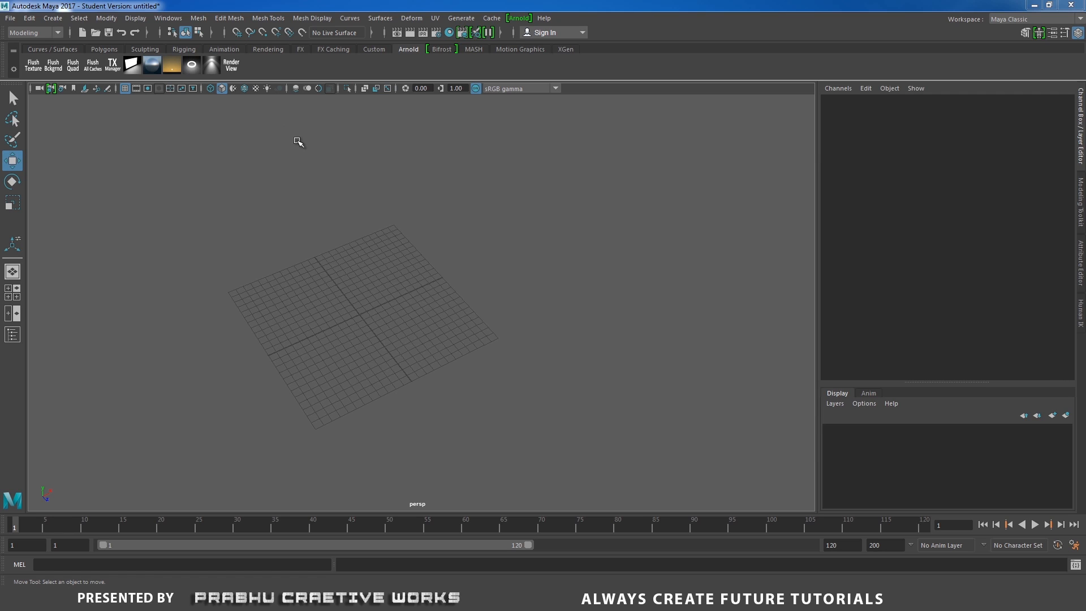
# Step: Add a polygon plane with 1 subdivision and scale it to about 65 as a ground surface
pyautogui.click(52, 17)
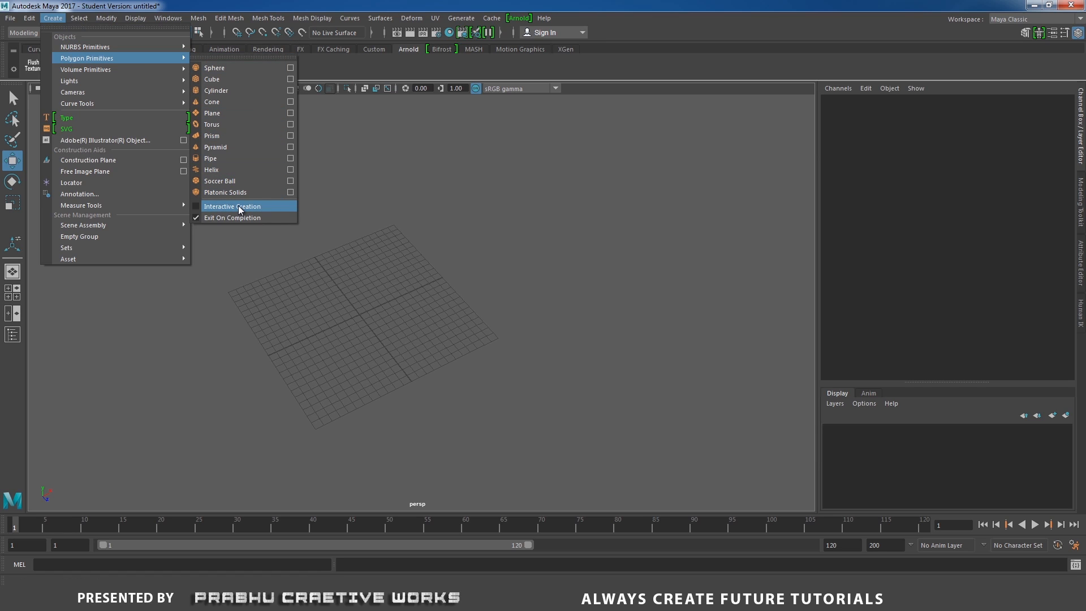
pyautogui.moveTo(241, 201)
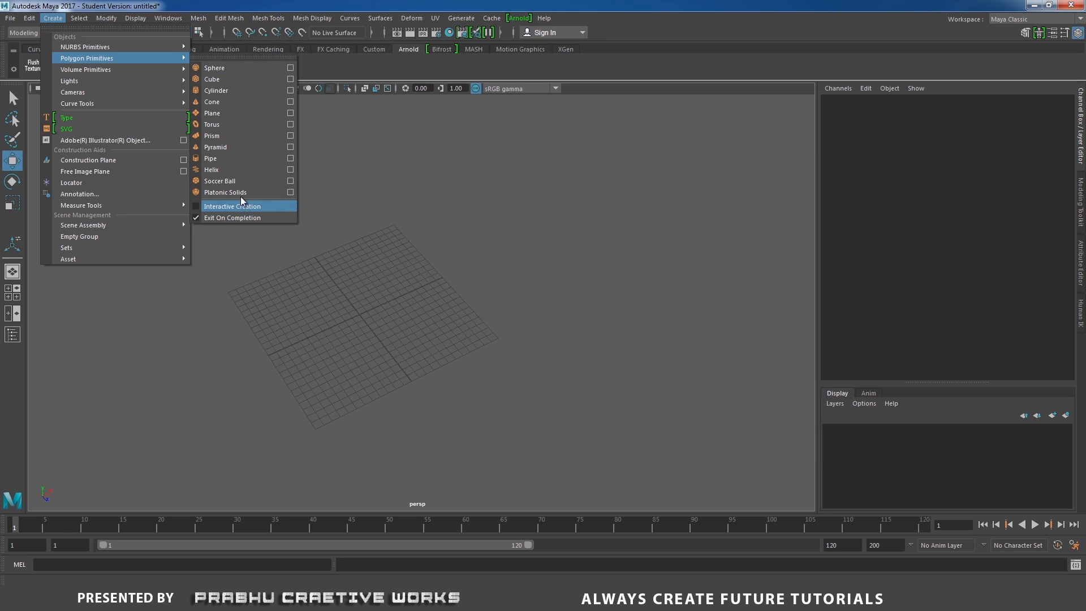
pyautogui.moveTo(221, 113)
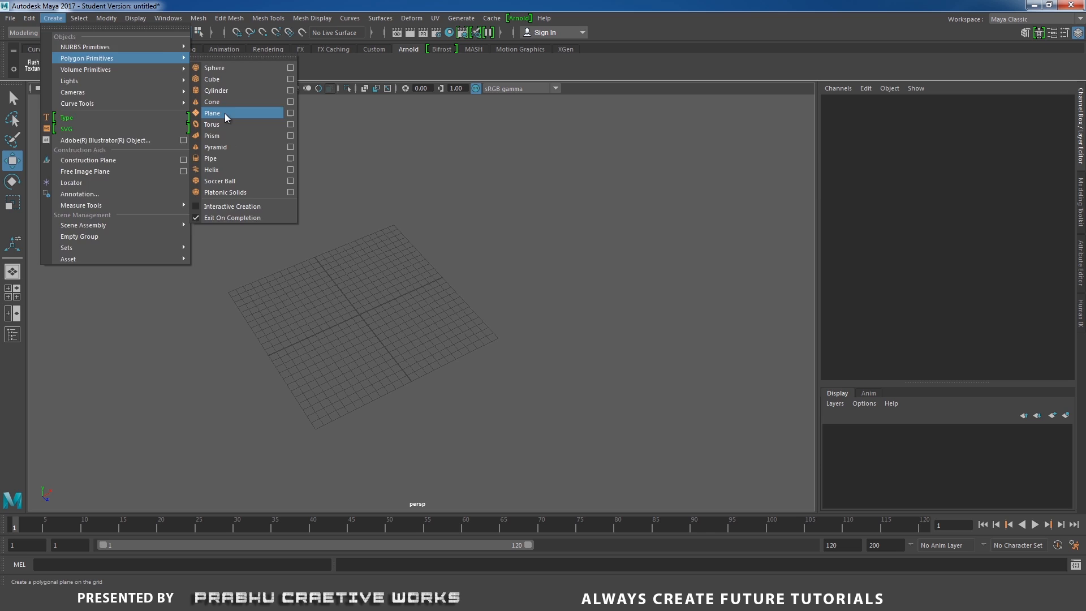
pyautogui.click(212, 113)
pyautogui.write('1')
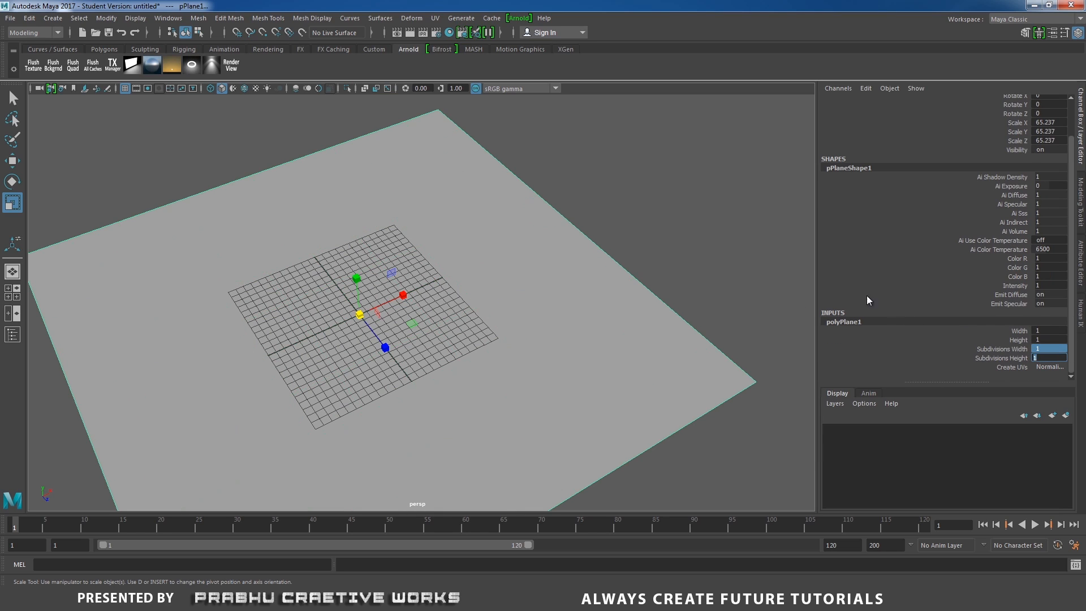
pyautogui.click(427, 236)
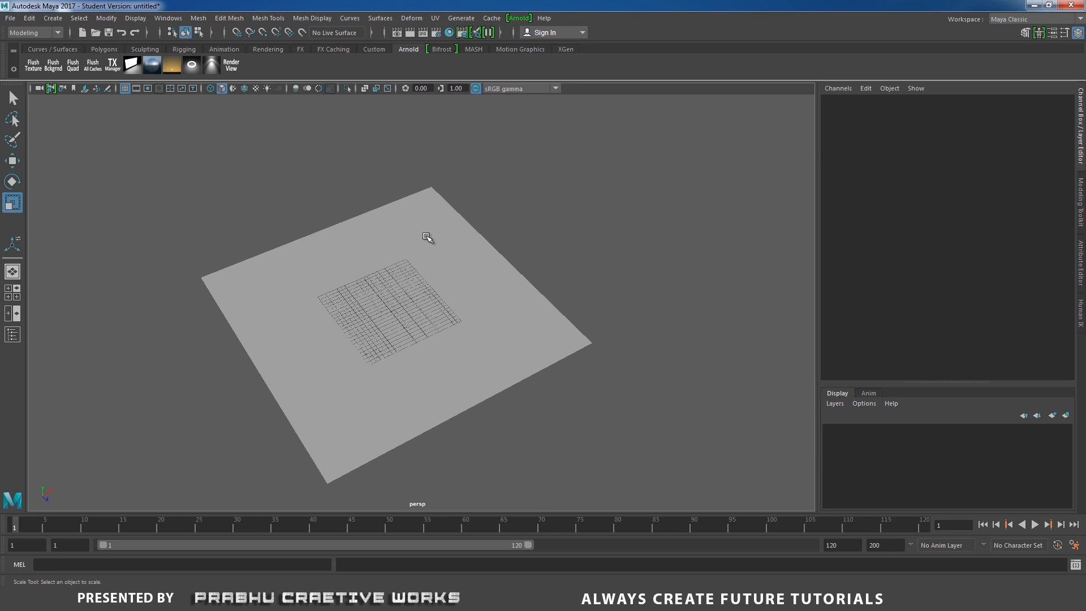
# Step: Add a 3D Type object and change its text to MESH LIGHT
pyautogui.click(52, 17)
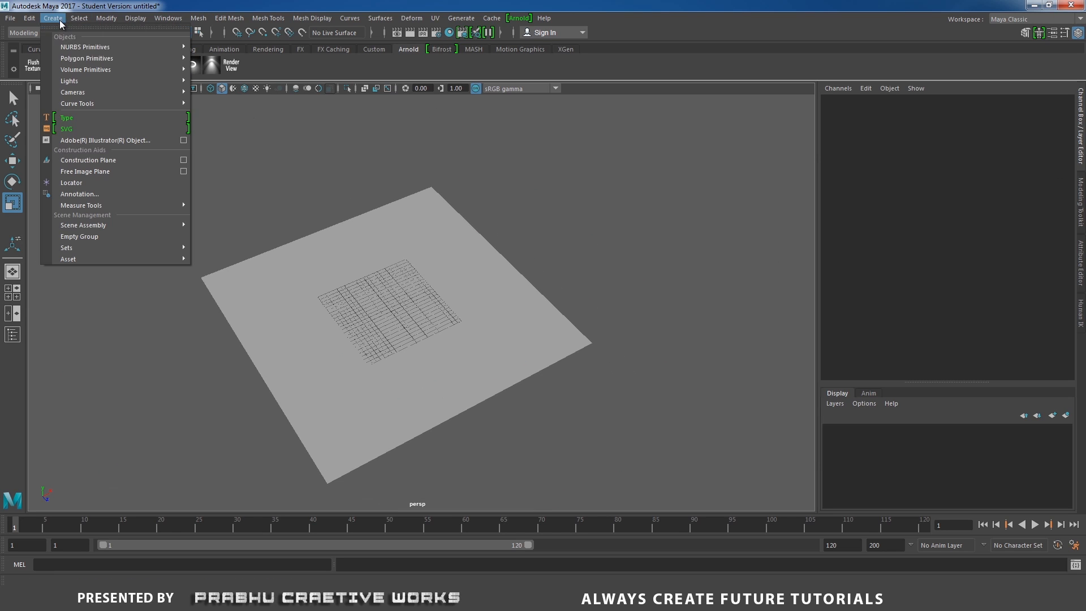
pyautogui.click(66, 116)
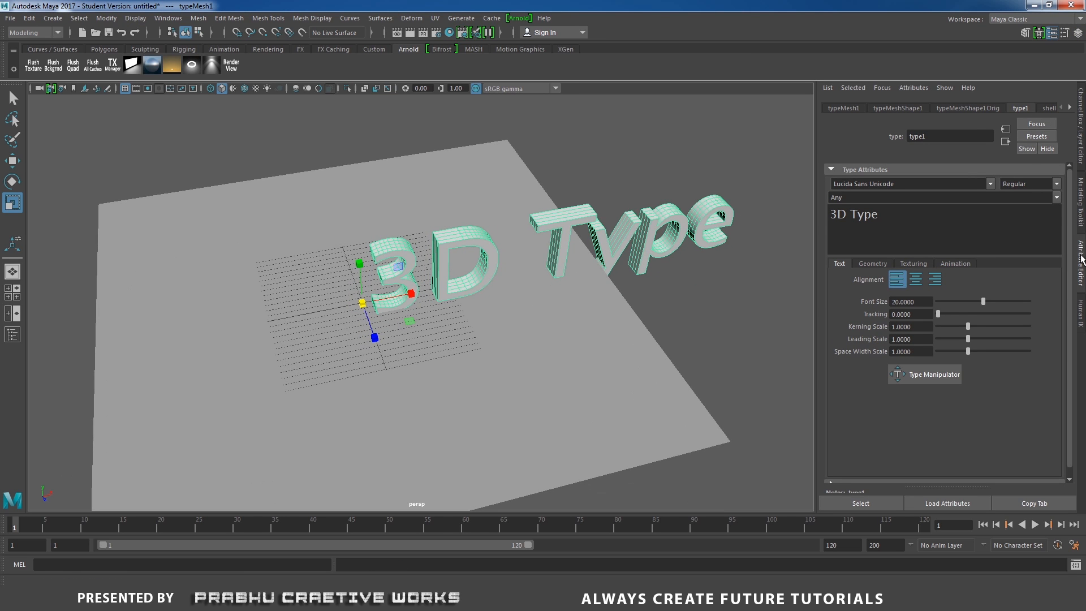
pyautogui.moveTo(940, 197)
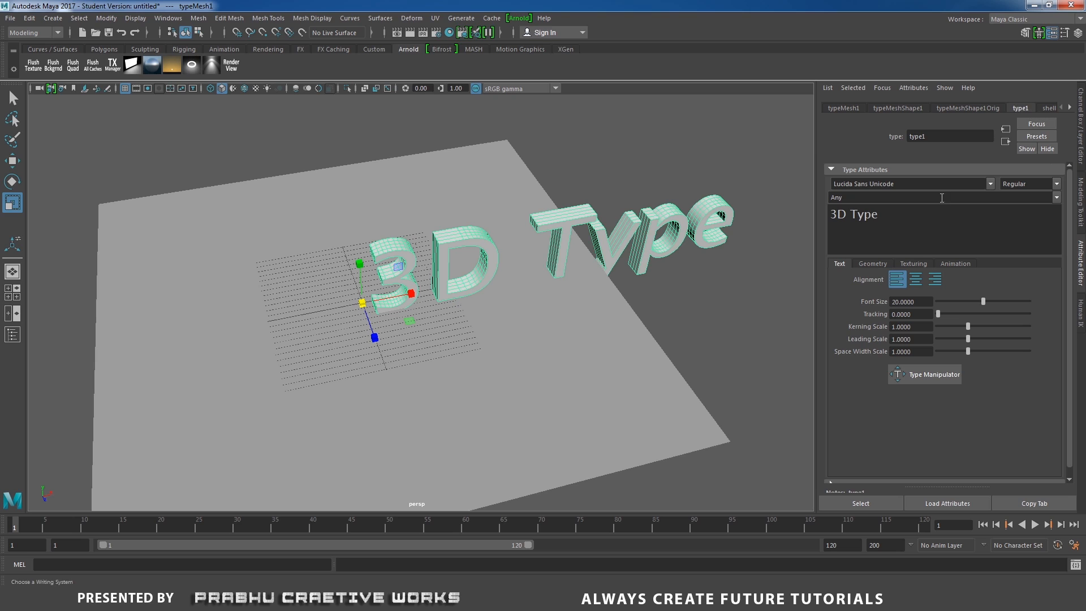
pyautogui.doubleClick(853, 214)
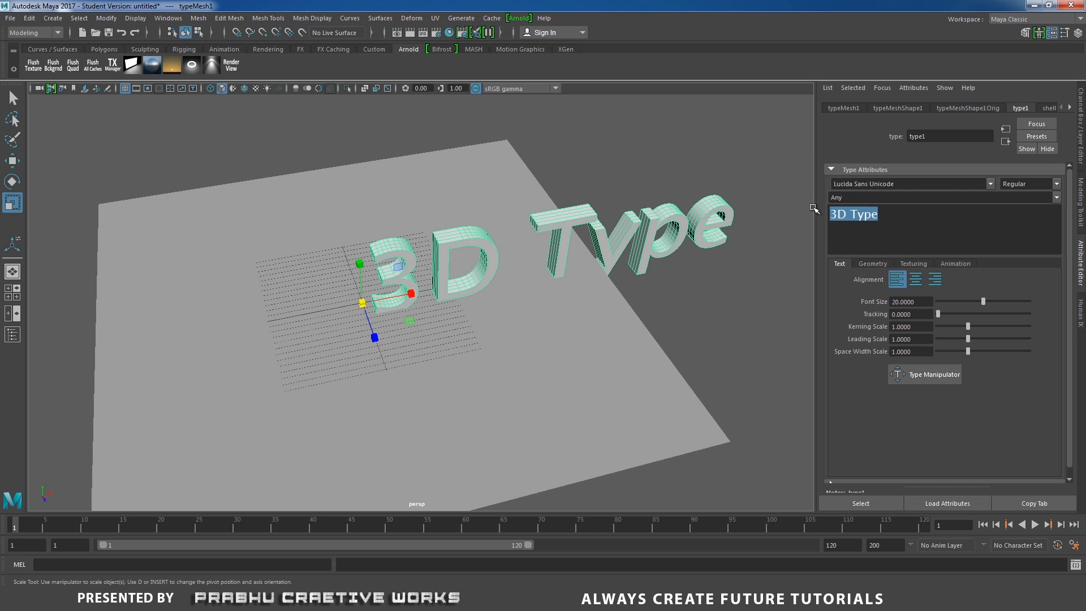
pyautogui.write('MESH')
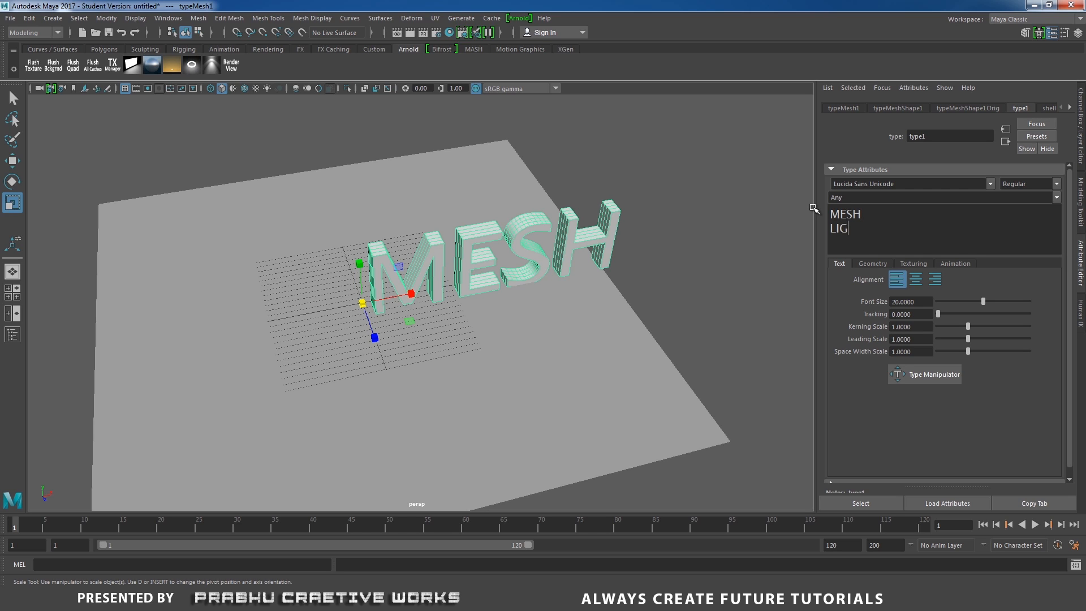
pyautogui.write('HT')
pyautogui.write('-')
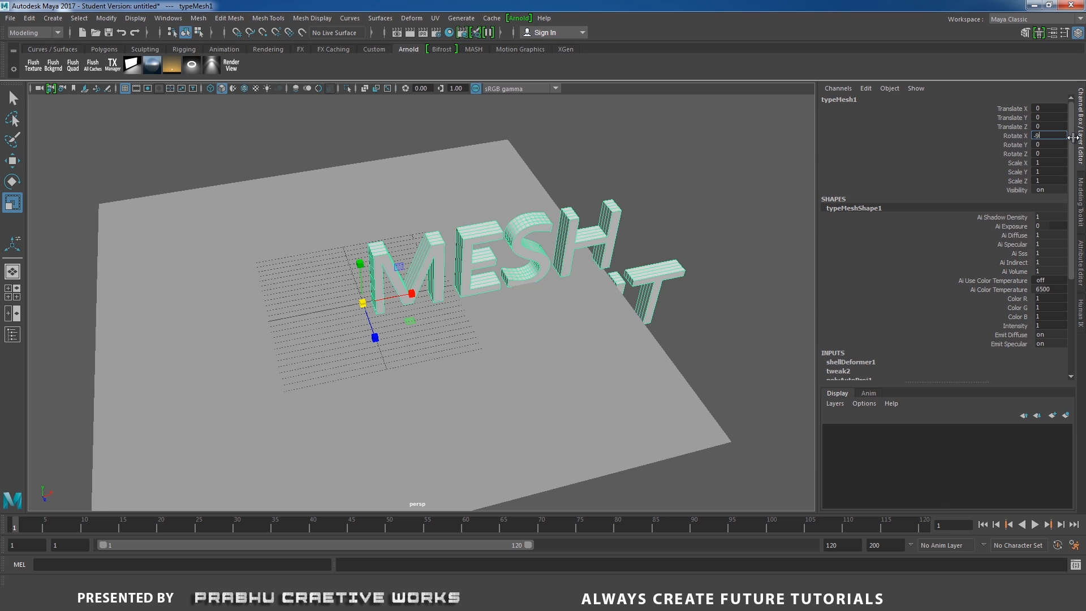
# Step: Lay the text flat on the ground with Rotate X set to -90
pyautogui.write('90')
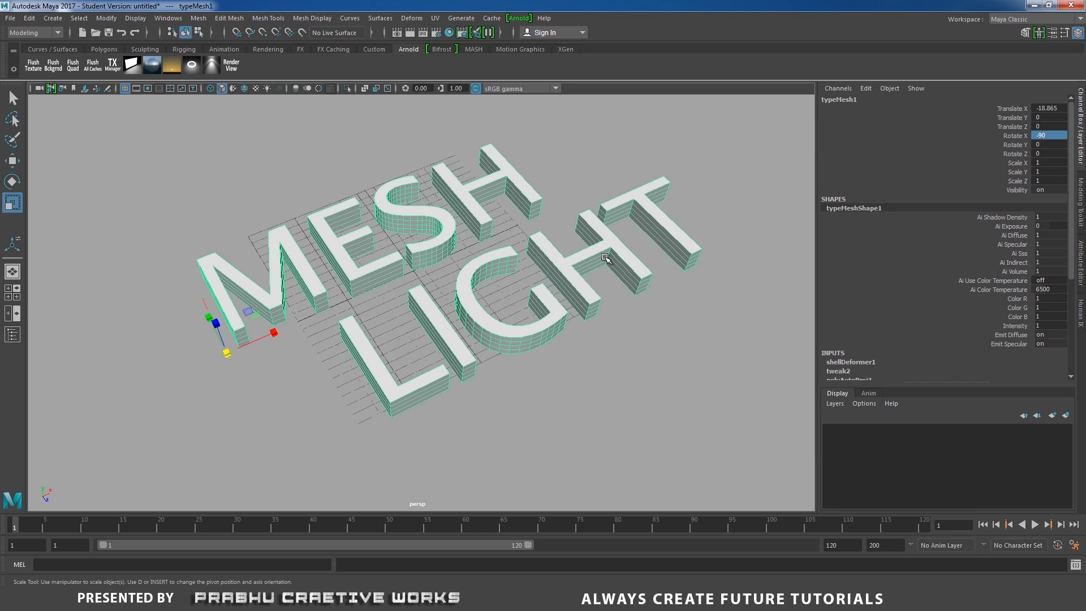
pyautogui.moveTo(215, 103)
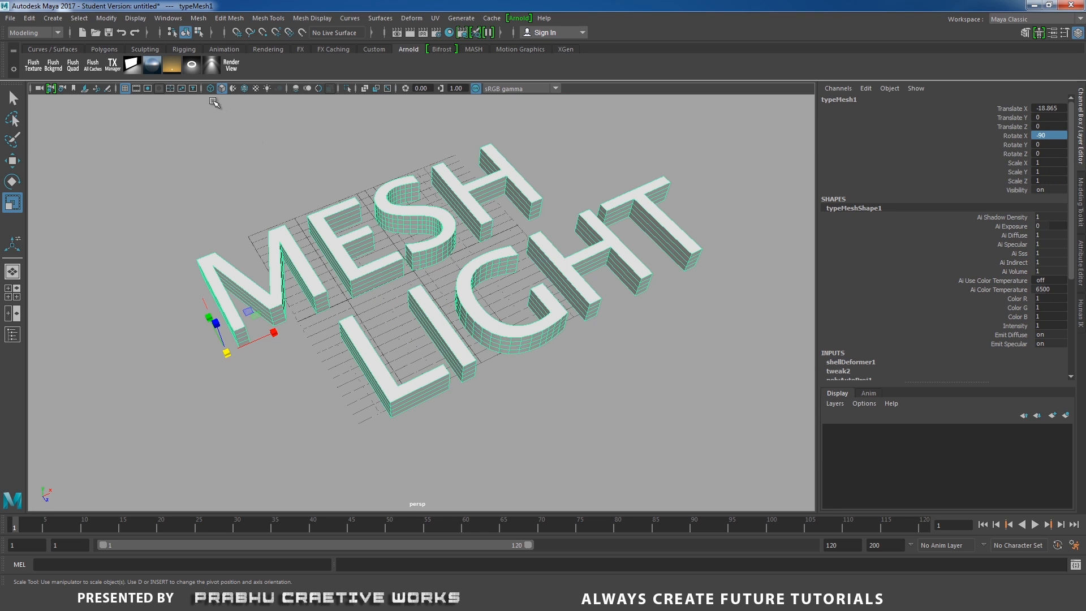
# Step: Start an Arnold RenderView render of the persp camera, giving a mostly black preview
pyautogui.click(449, 33)
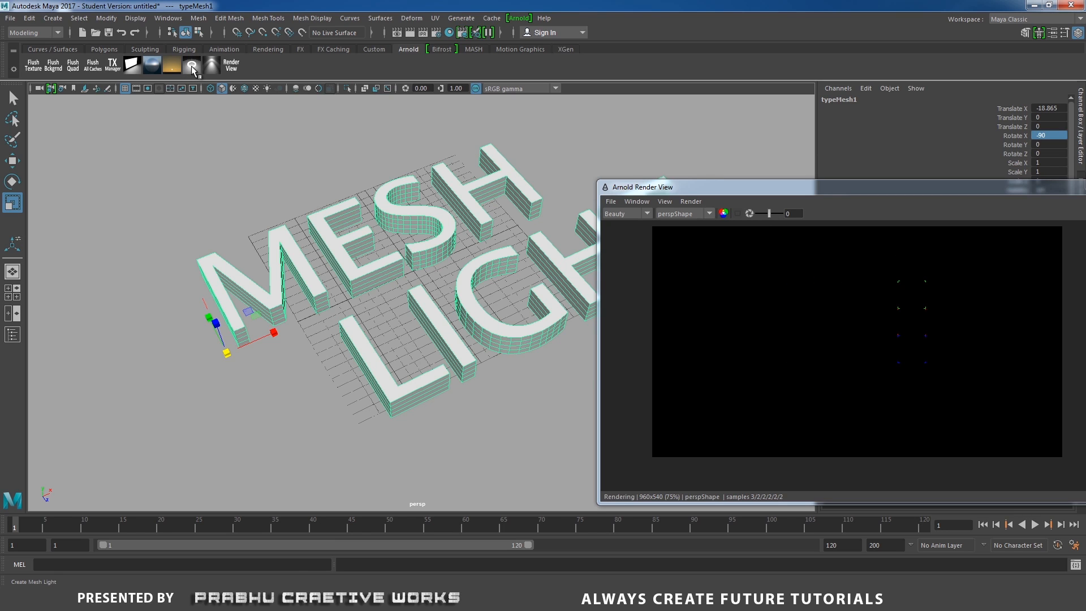
pyautogui.click(191, 63)
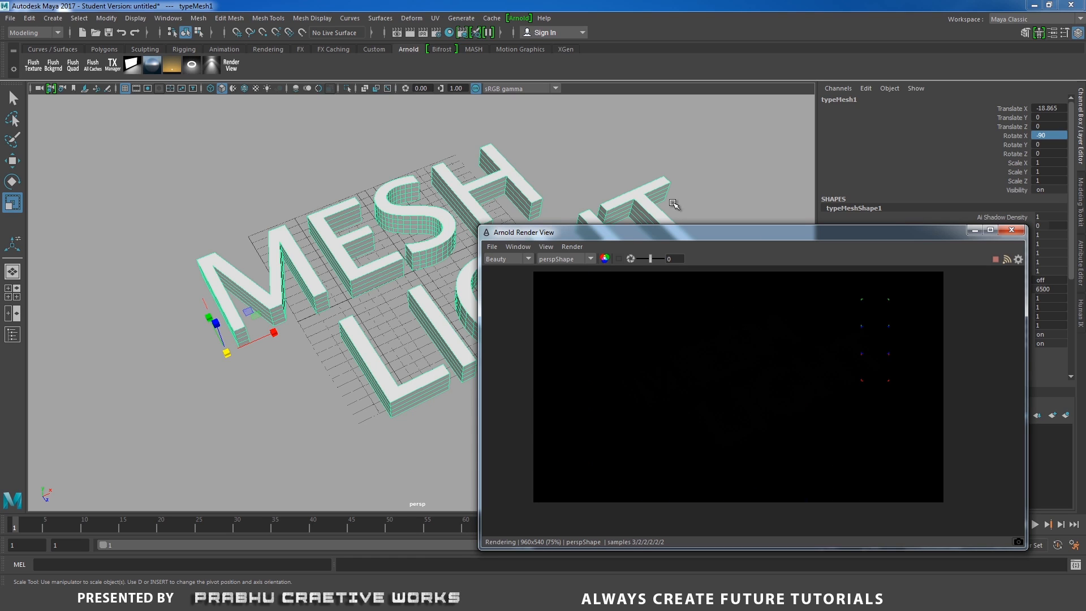
pyautogui.moveTo(229, 128)
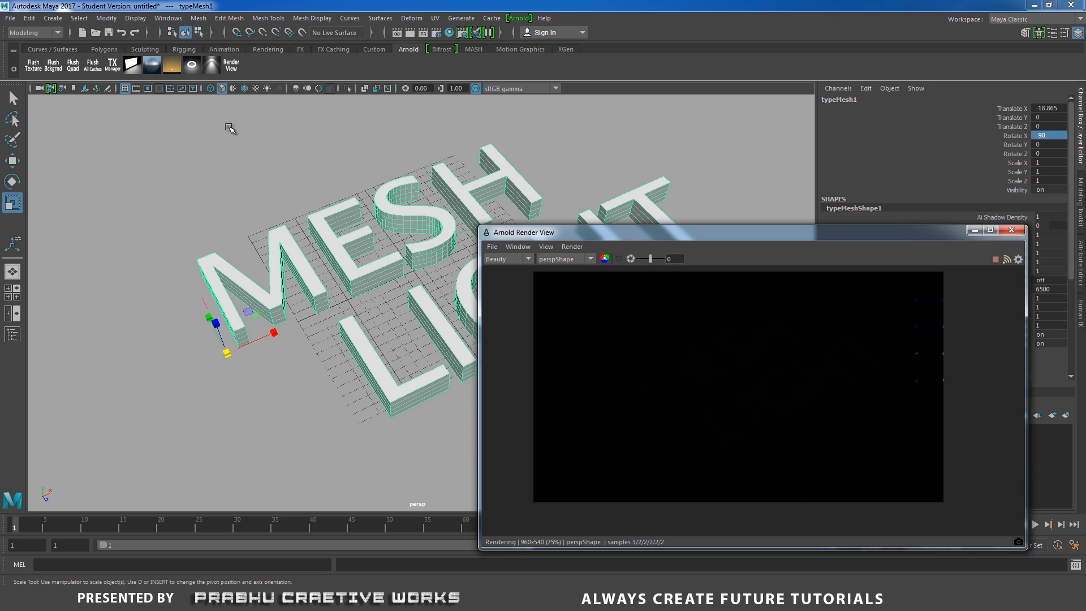
pyautogui.moveTo(235, 17)
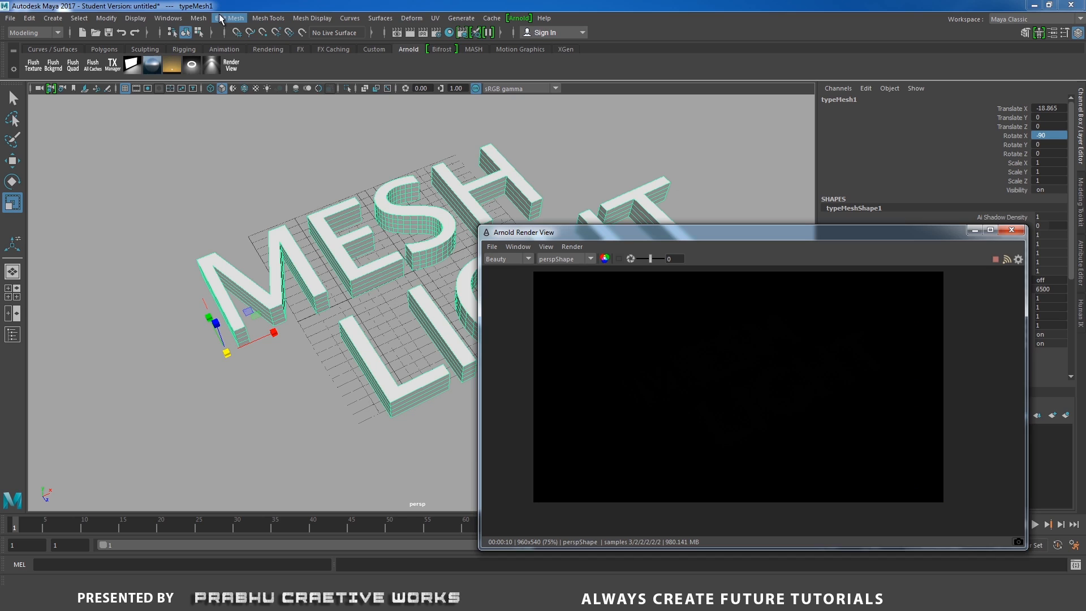
# Step: Show the Outliner, select typeMesh2 and set its Arnold Translator to mesh_light
pyautogui.click(168, 17)
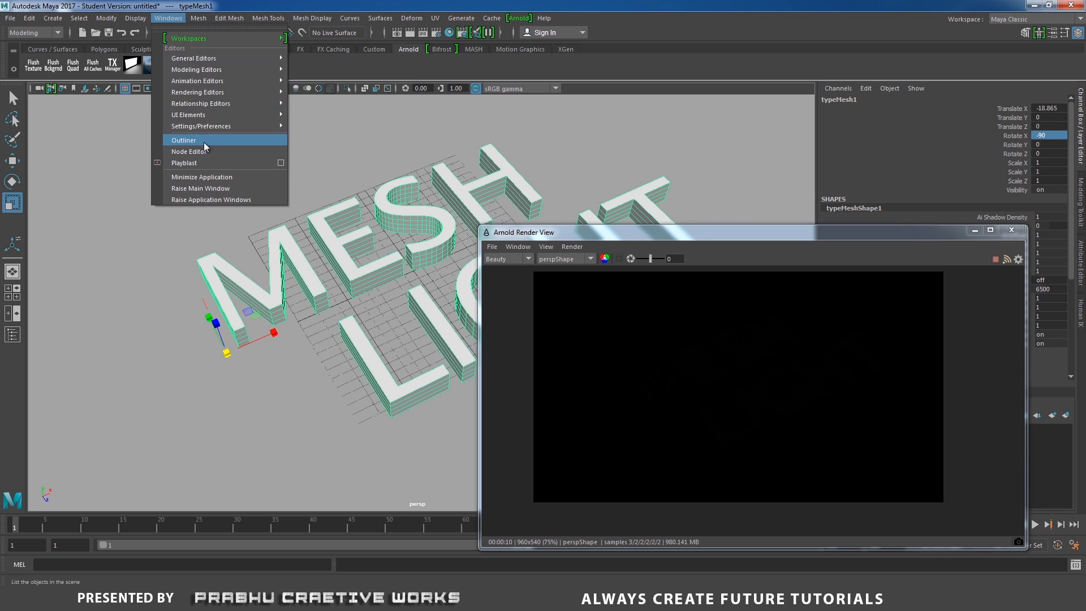
pyautogui.click(184, 140)
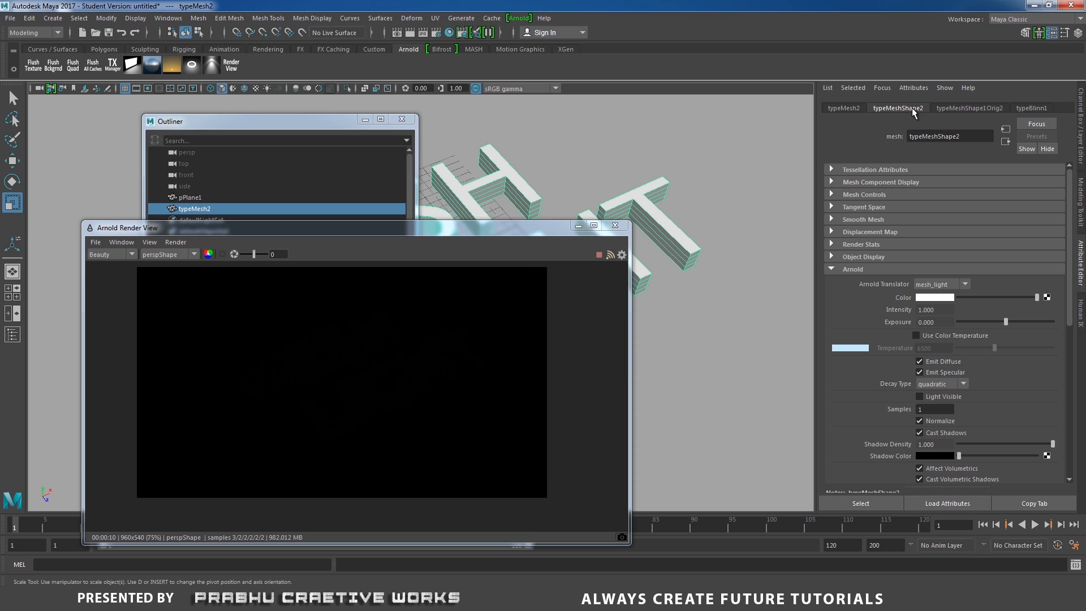
pyautogui.moveTo(840, 274)
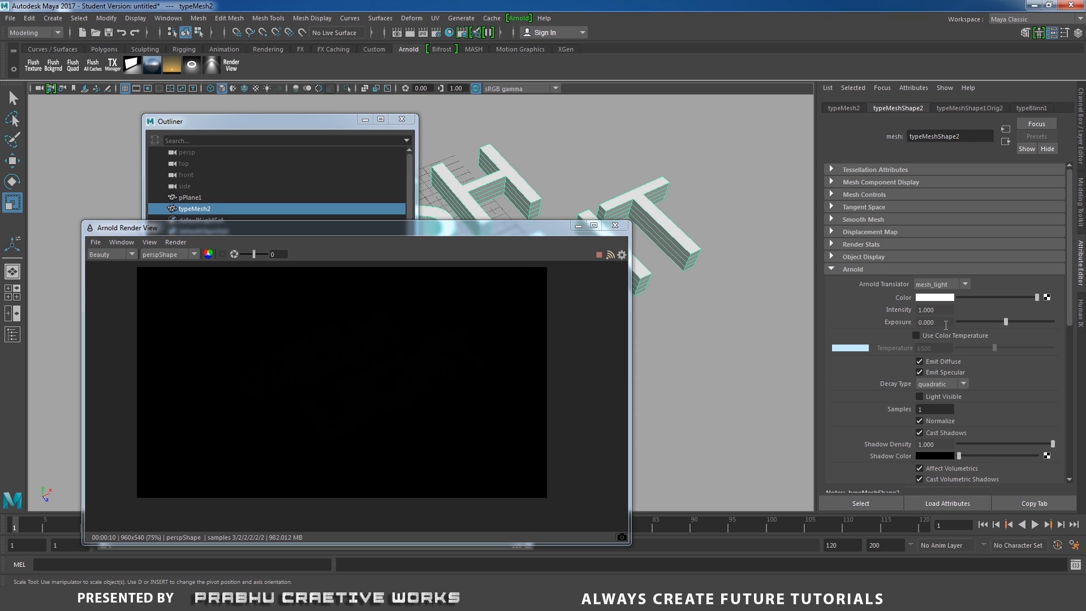
# Step: Set the mesh light Exposure to 11 and its Color to yellow so the text glows
pyautogui.tripleClick(927, 323)
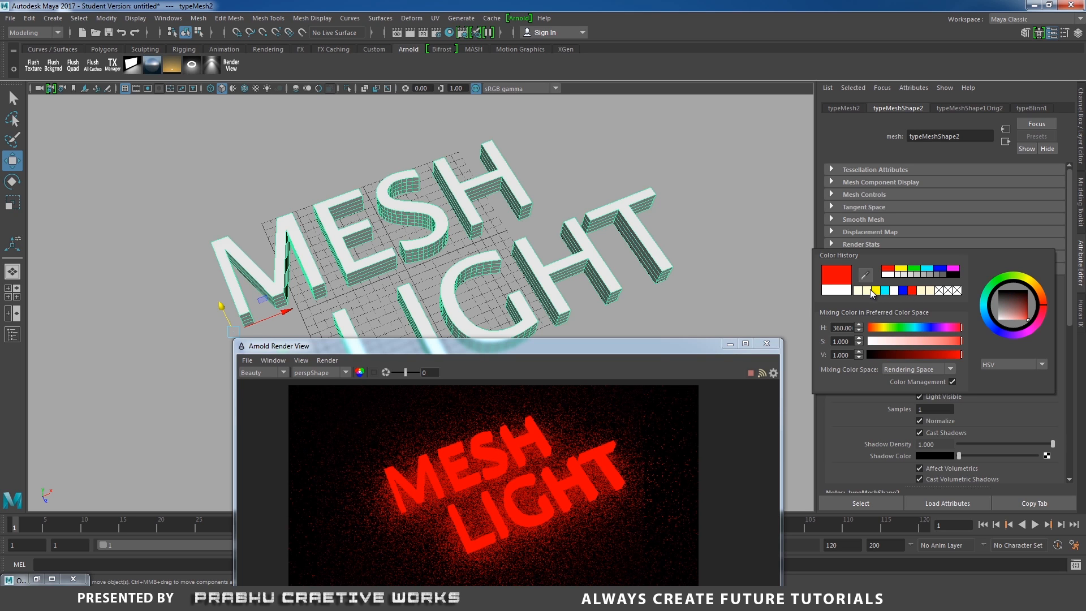
pyautogui.click(1010, 304)
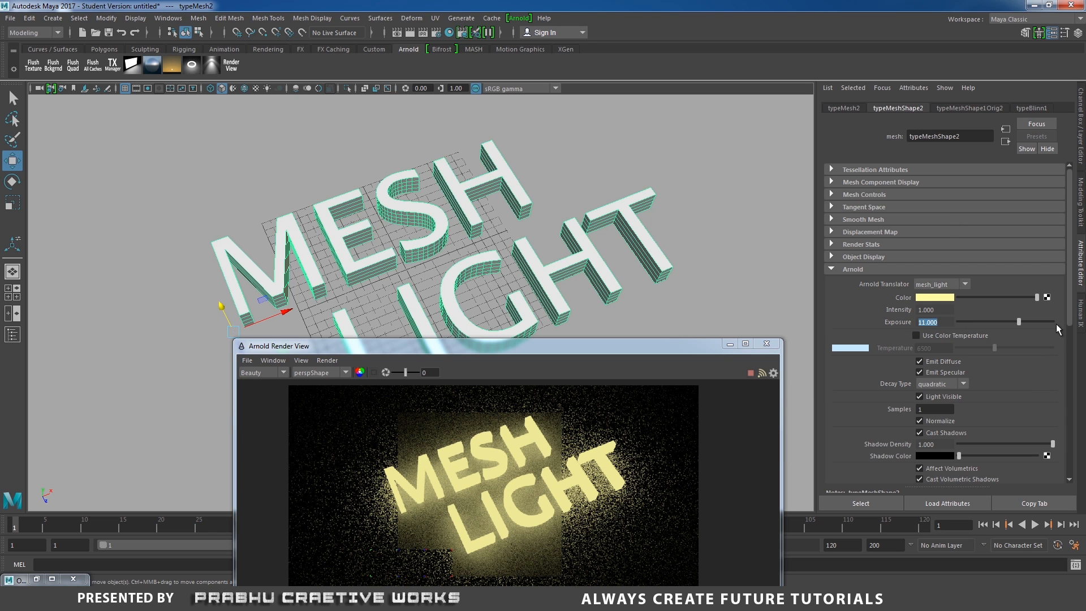
pyautogui.scroll(-3)
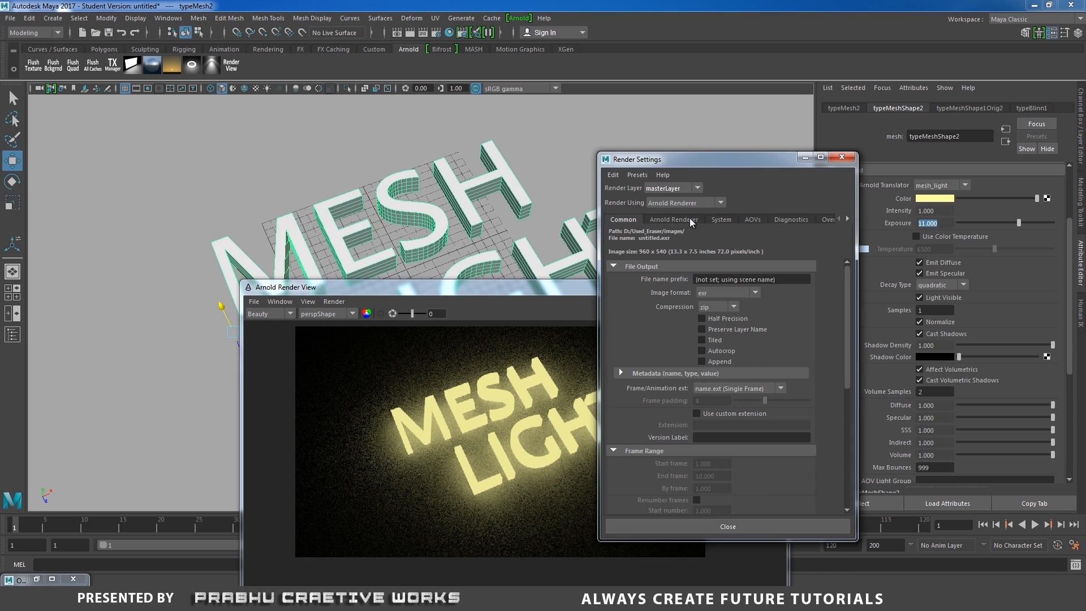
pyautogui.click(673, 219)
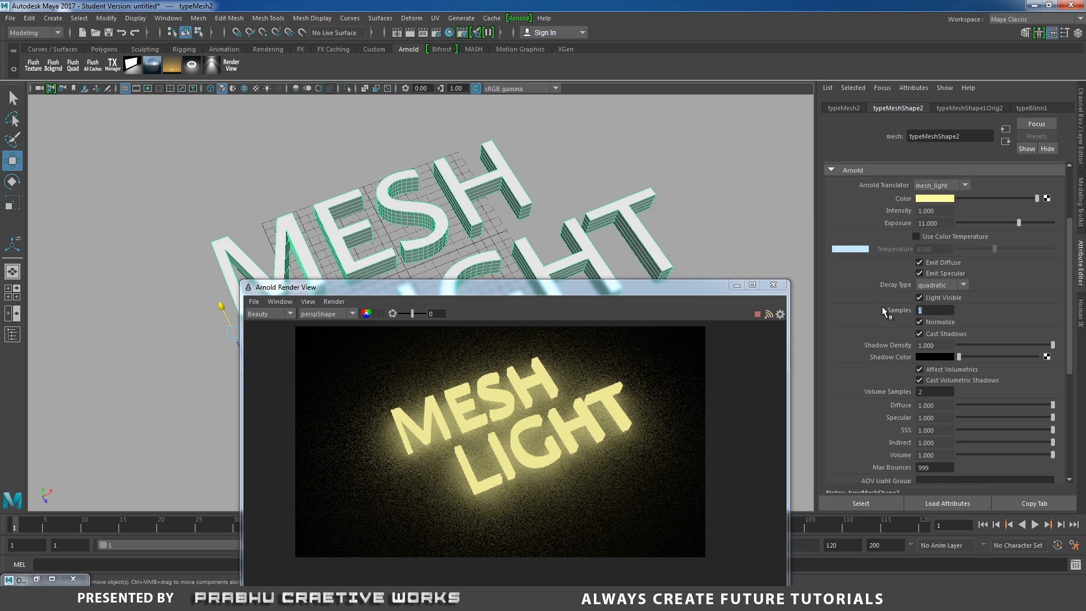
pyautogui.moveTo(902, 319)
pyautogui.write('7')
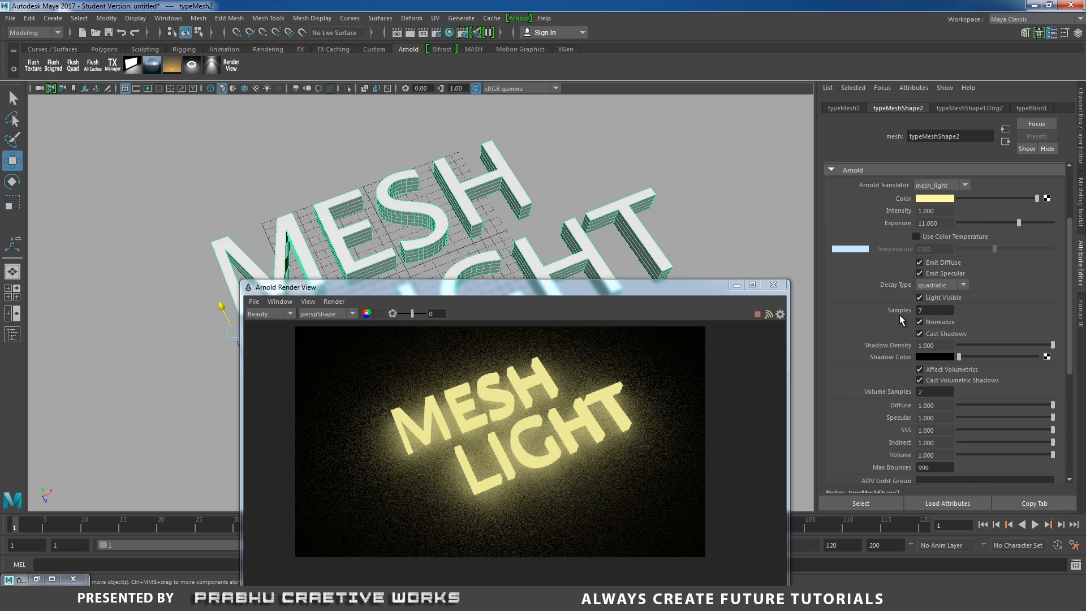
pyautogui.moveTo(742, 400)
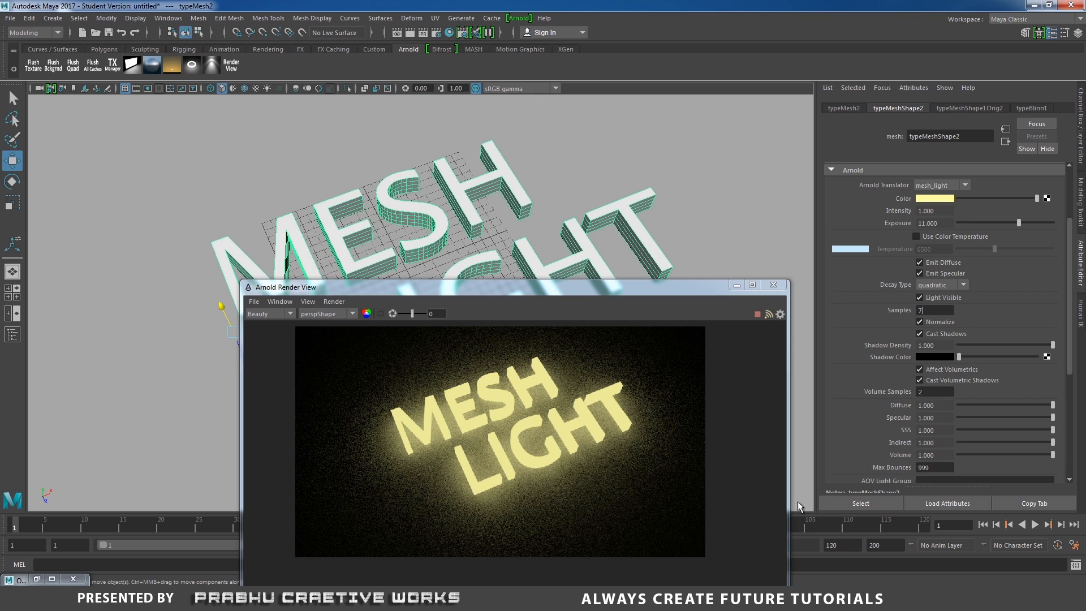
pyautogui.moveTo(953, 322)
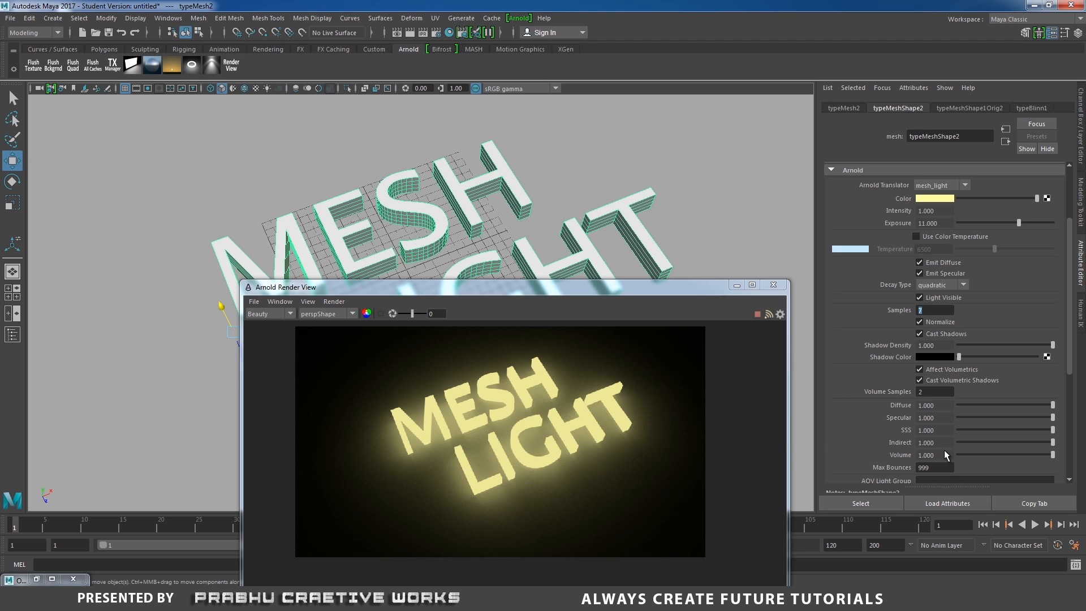
pyautogui.moveTo(328, 404)
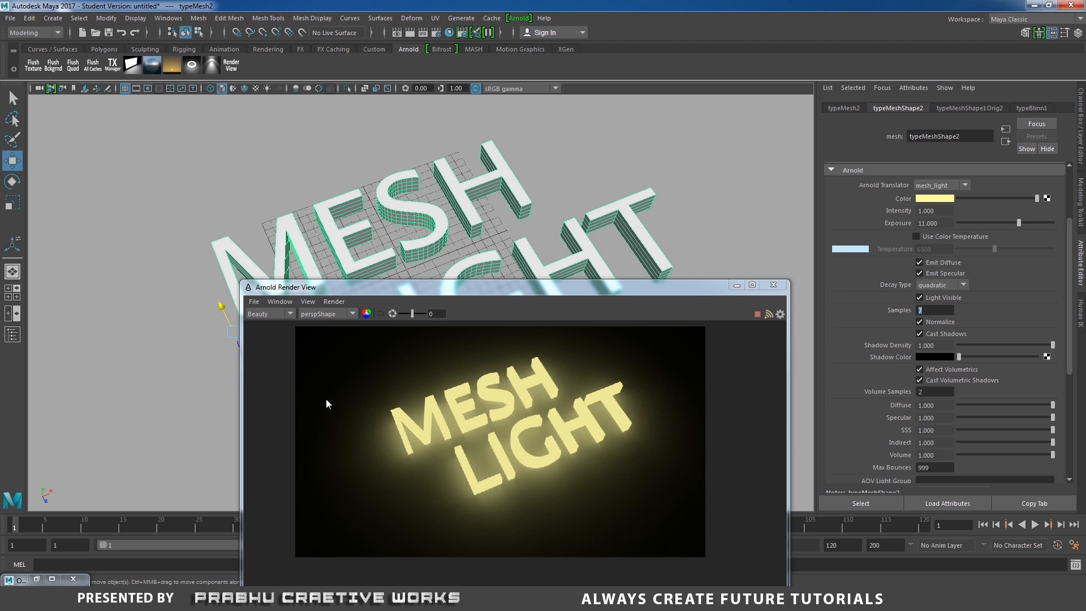
pyautogui.moveTo(660, 424)
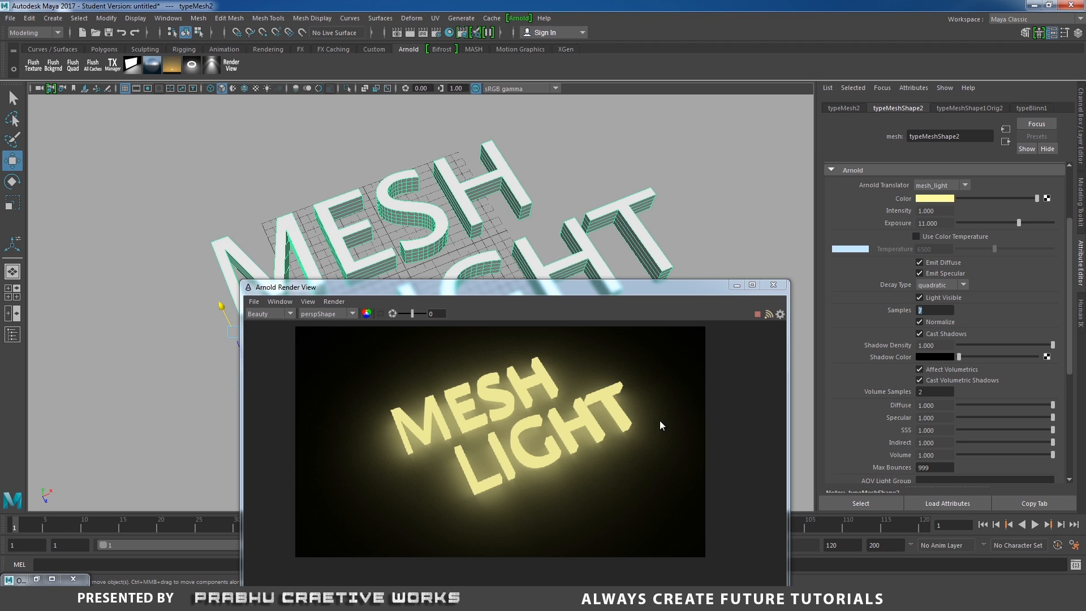
pyautogui.moveTo(669, 410)
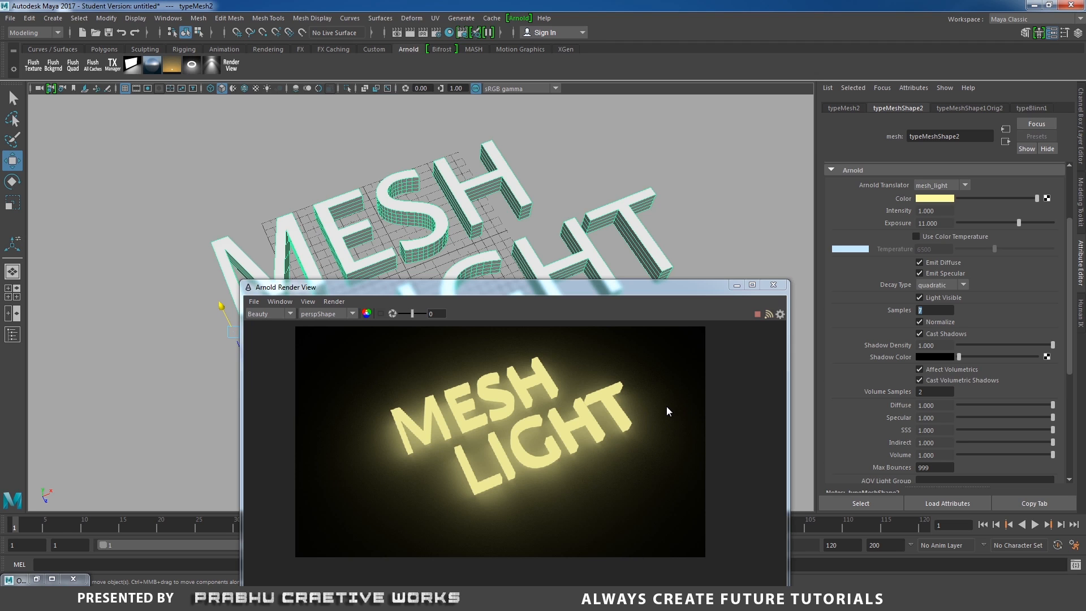